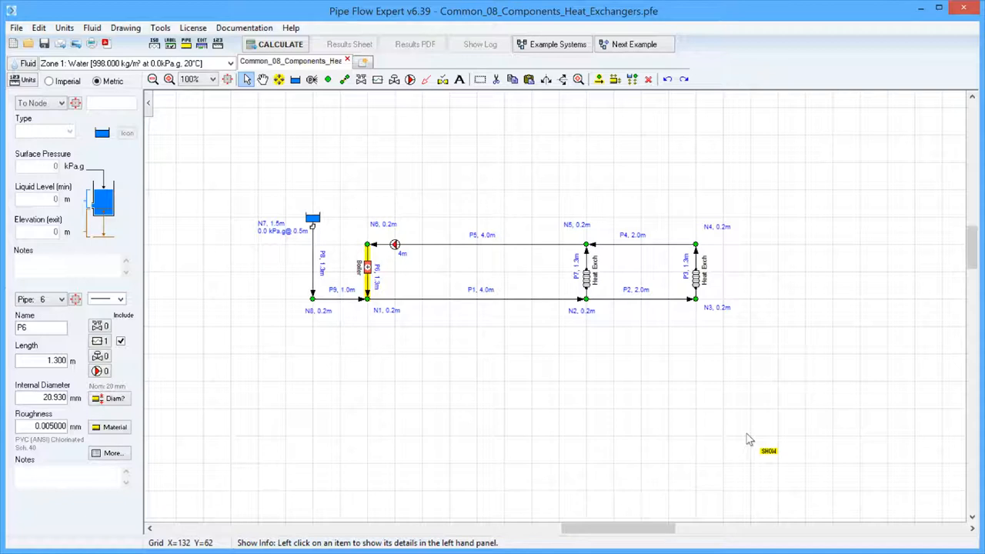
{"action": "mouse_move", "coordinate": [455, 347]}
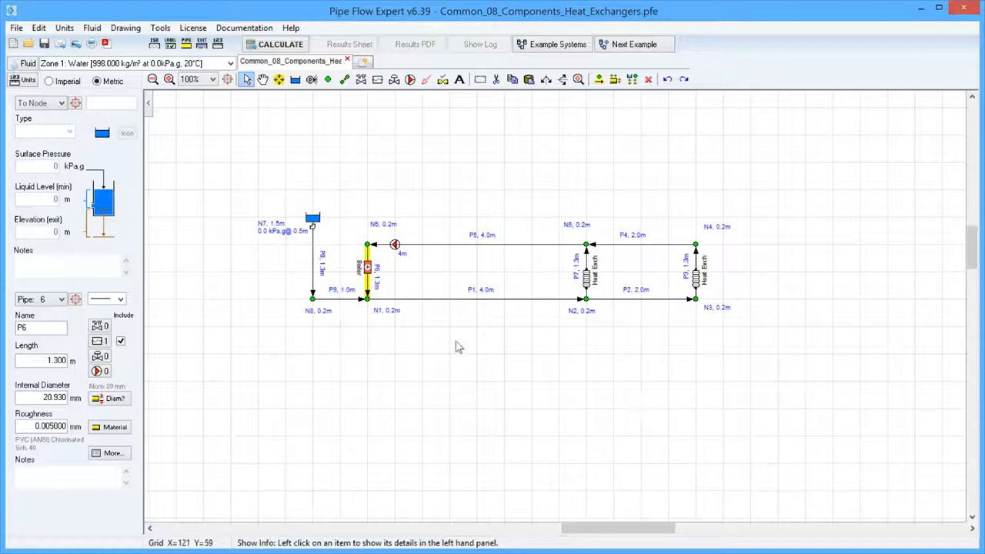
Step: Select pipe P1 to show its 4 m length and 20.93 mm diameter details
{"action": "left_click", "coordinate": [477, 298]}
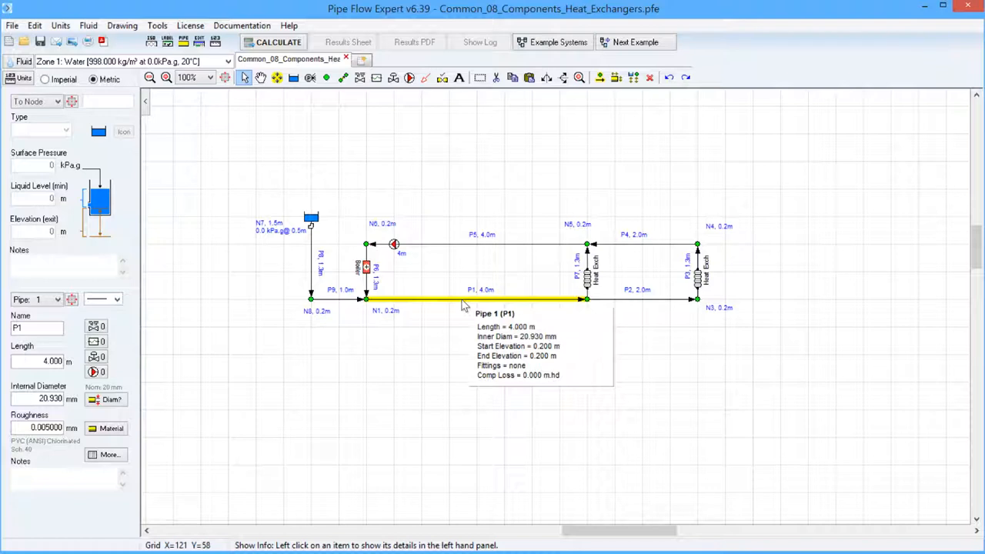
Step: Bring up the context actions for pipe P1 to reach Add / Edit Component
{"action": "right_click", "coordinate": [464, 300]}
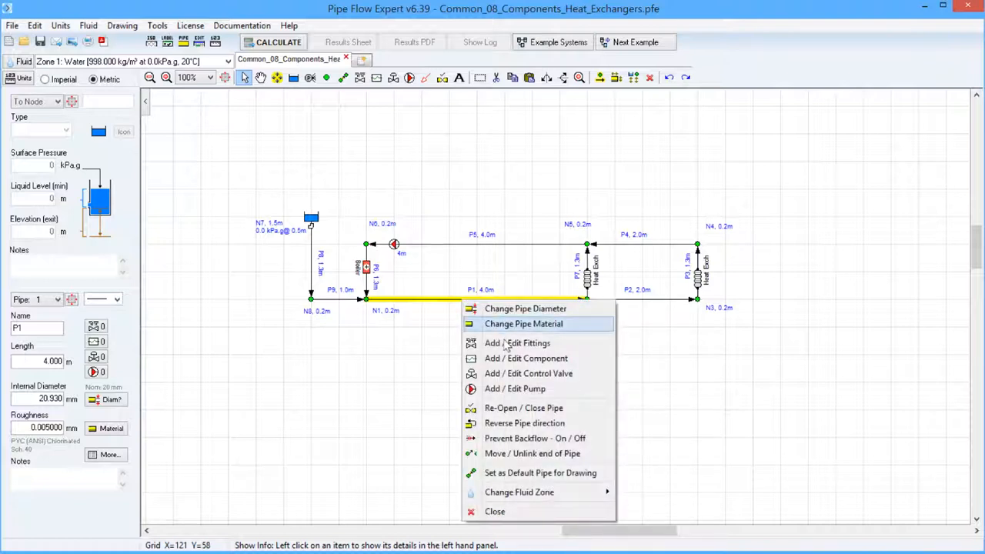
{"action": "mouse_move", "coordinate": [526, 357]}
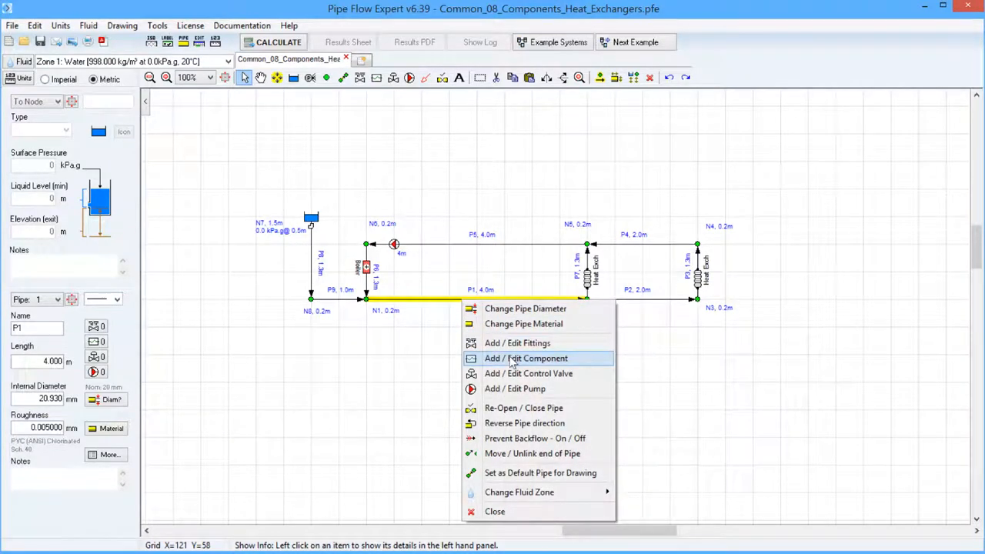
{"action": "mouse_move", "coordinate": [474, 289]}
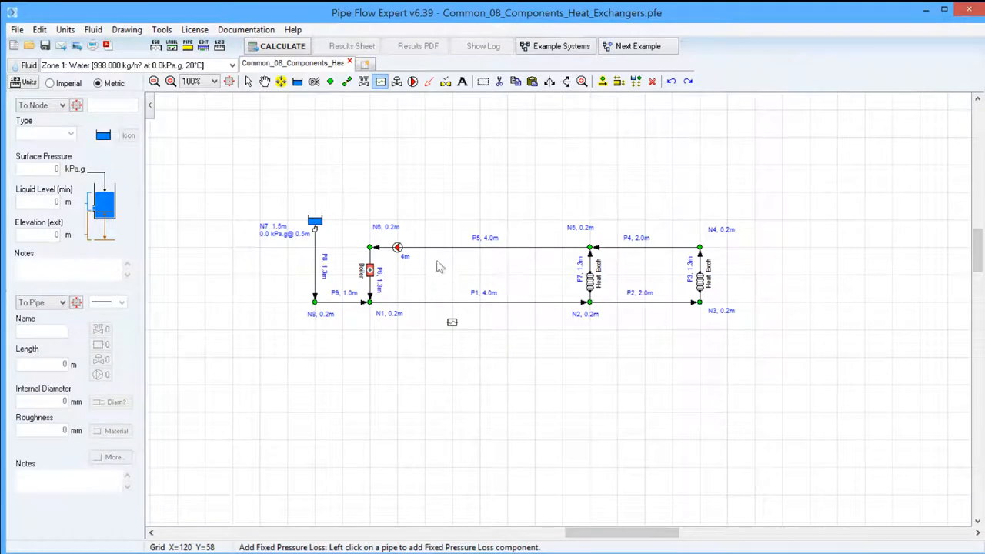
{"action": "left_click", "coordinate": [477, 300]}
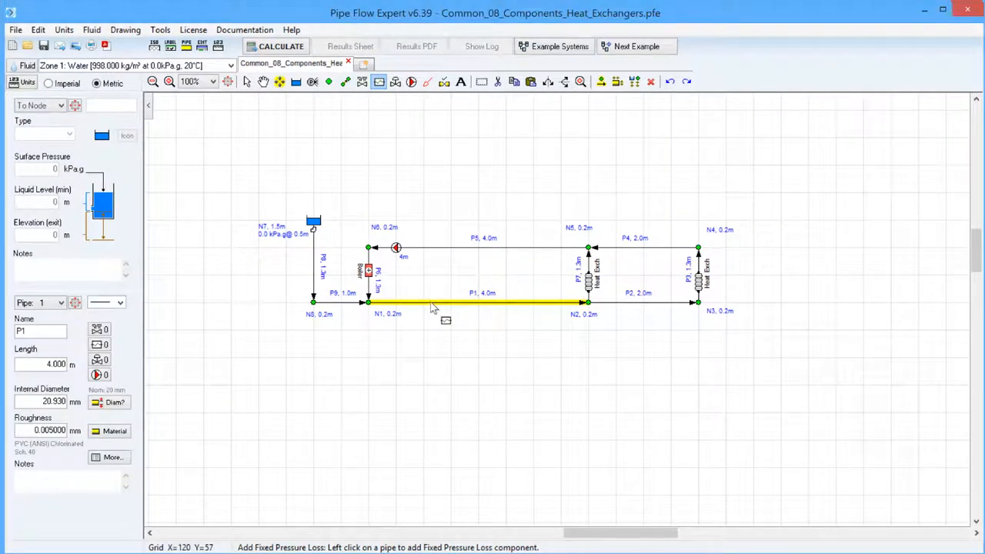
{"action": "left_click", "coordinate": [431, 302]}
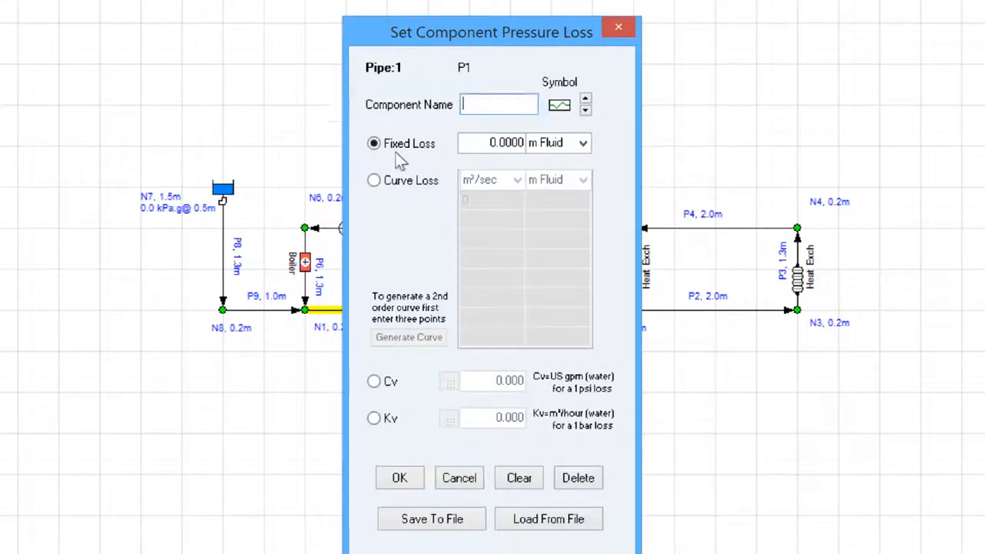
{"action": "left_click", "coordinate": [505, 141]}
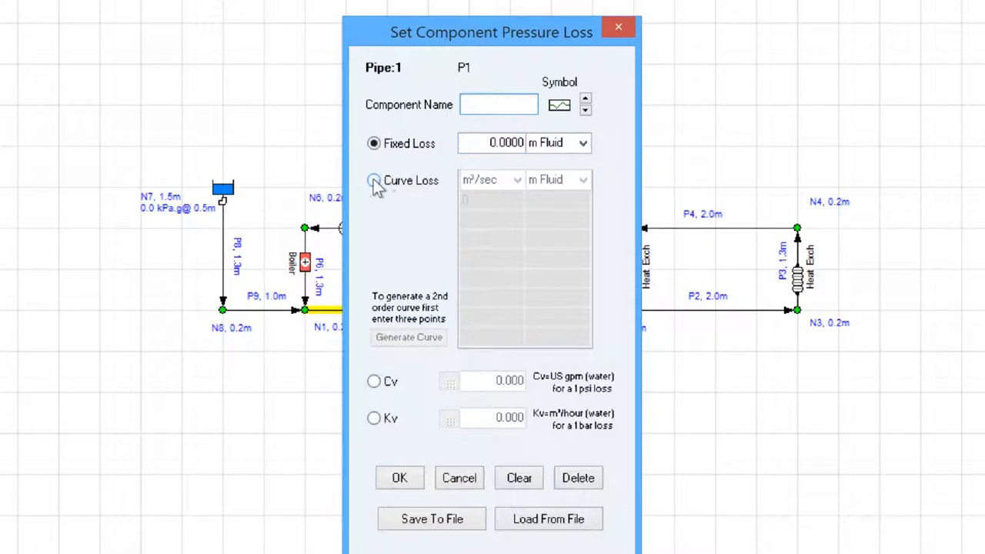
{"action": "left_click", "coordinate": [374, 180]}
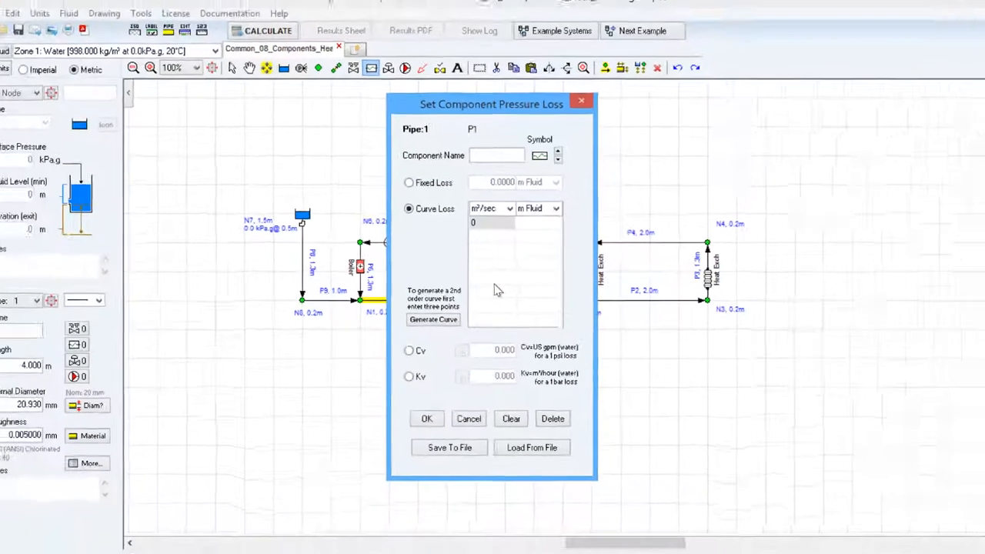
{"action": "left_click", "coordinate": [468, 418]}
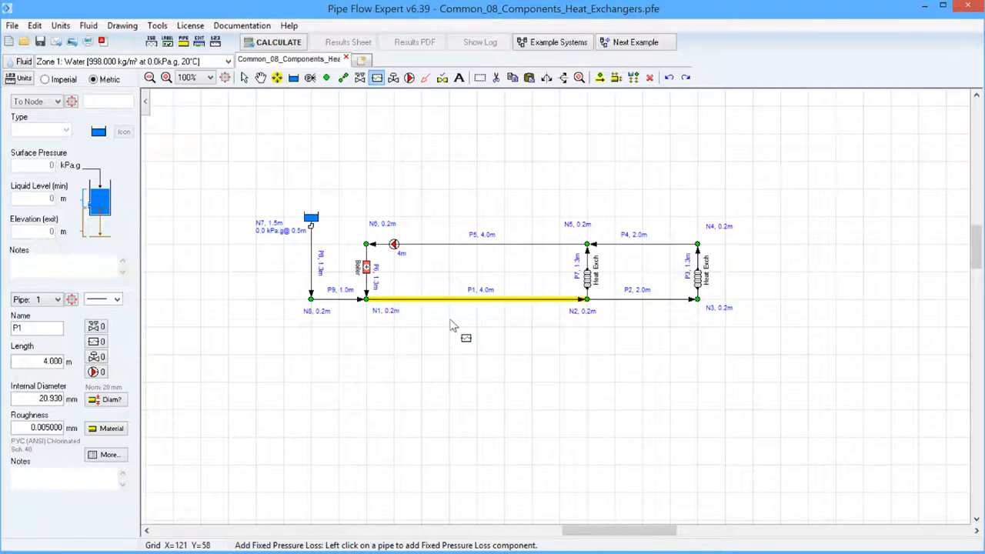
{"action": "left_click", "coordinate": [367, 265]}
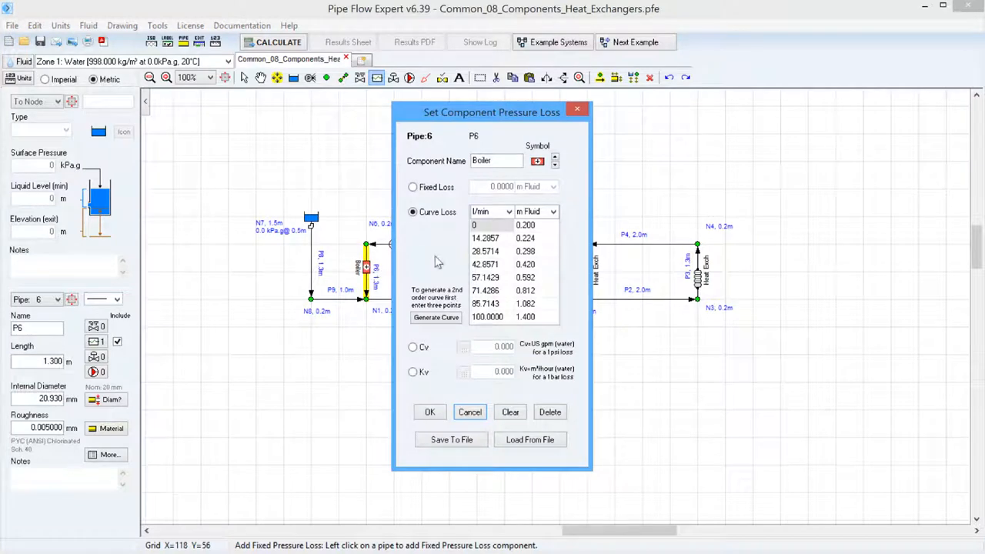
{"action": "mouse_move", "coordinate": [454, 223]}
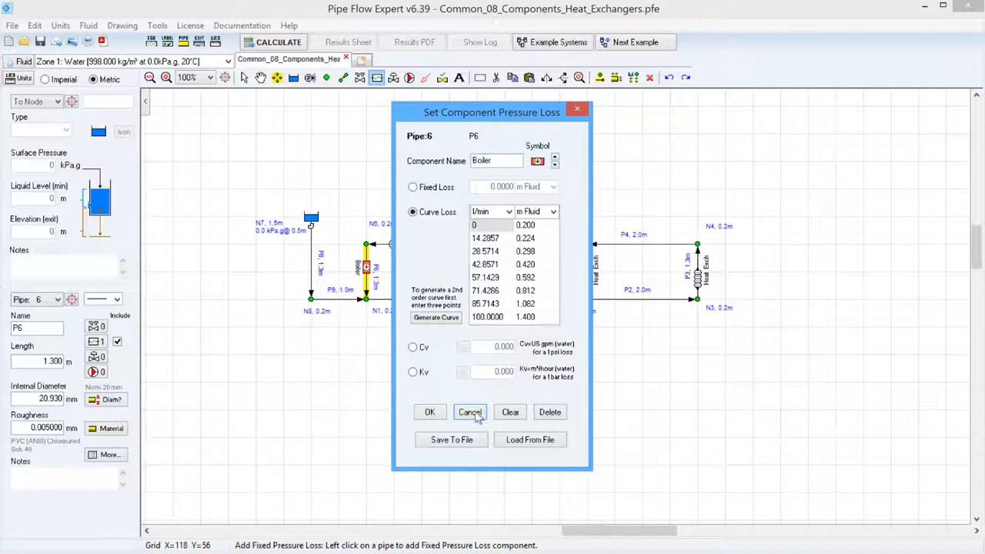
{"action": "left_click", "coordinate": [469, 412]}
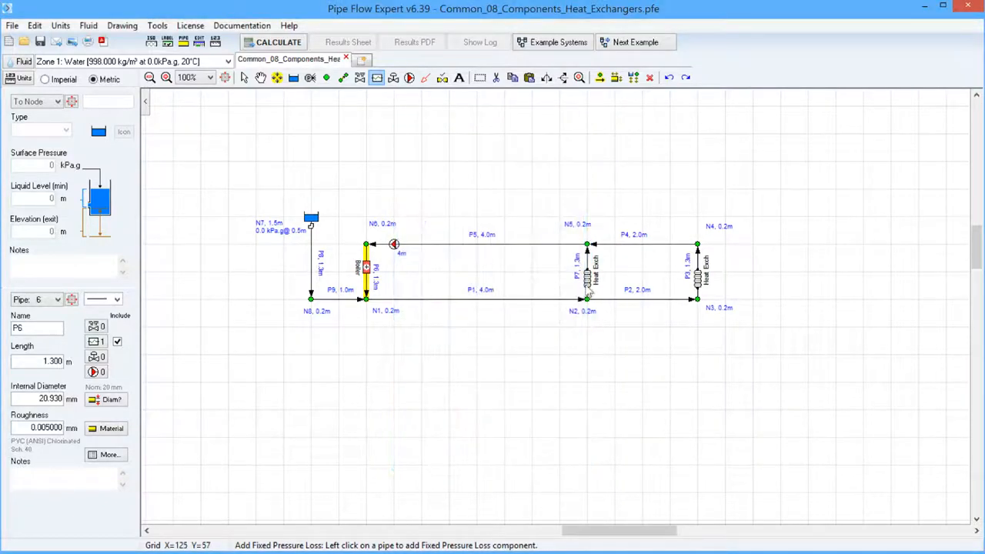
{"action": "left_click", "coordinate": [588, 270]}
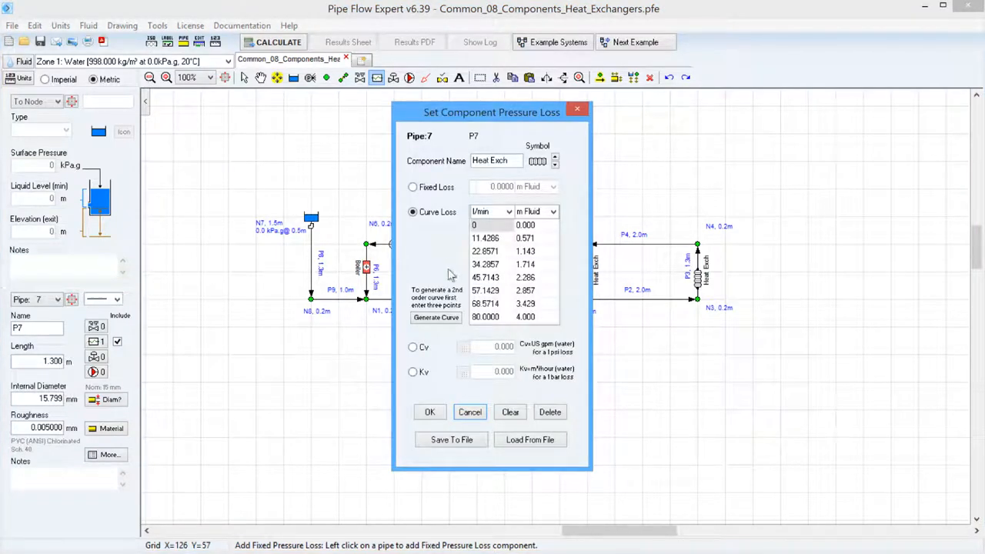
{"action": "mouse_move", "coordinate": [649, 310]}
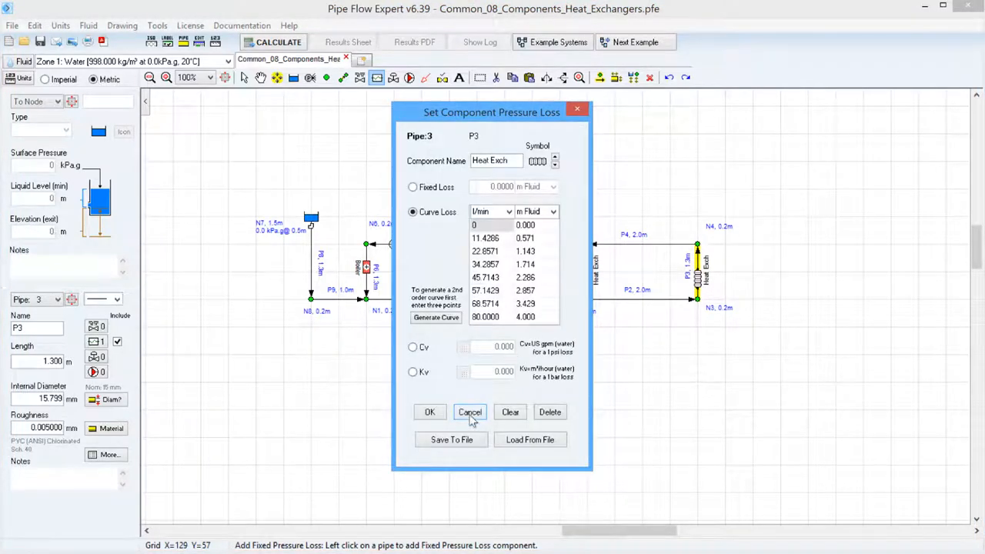
{"action": "left_click", "coordinate": [470, 412]}
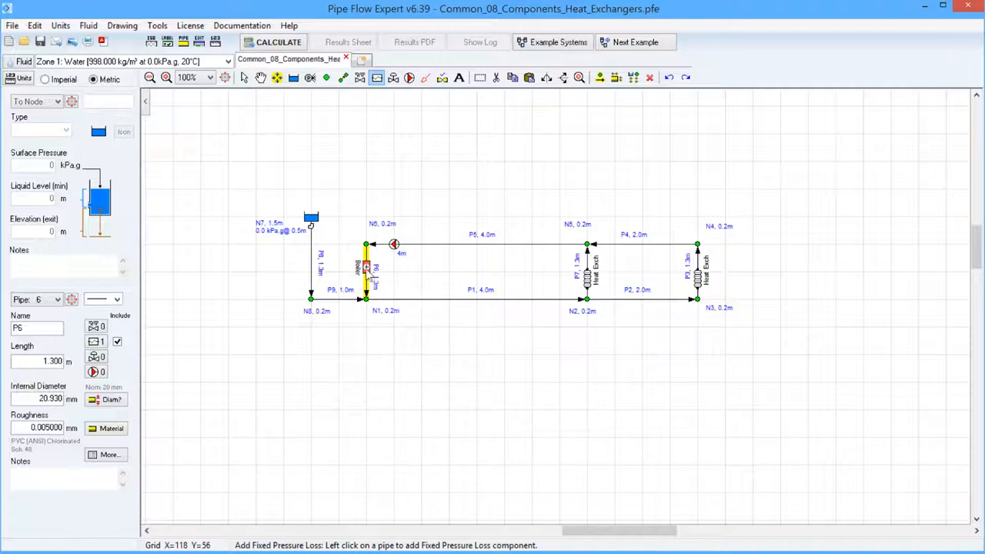
{"action": "left_click", "coordinate": [366, 265]}
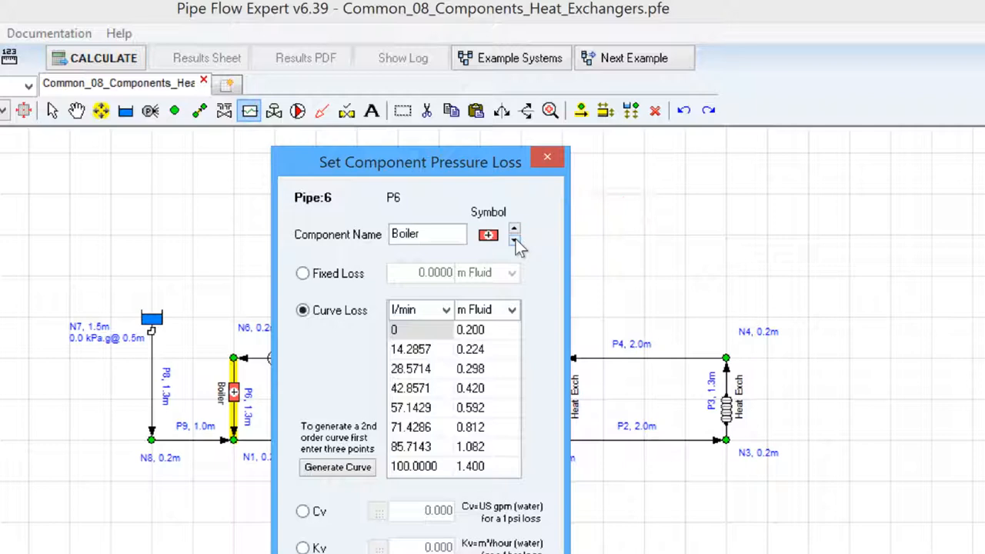
{"action": "left_click", "coordinate": [514, 240]}
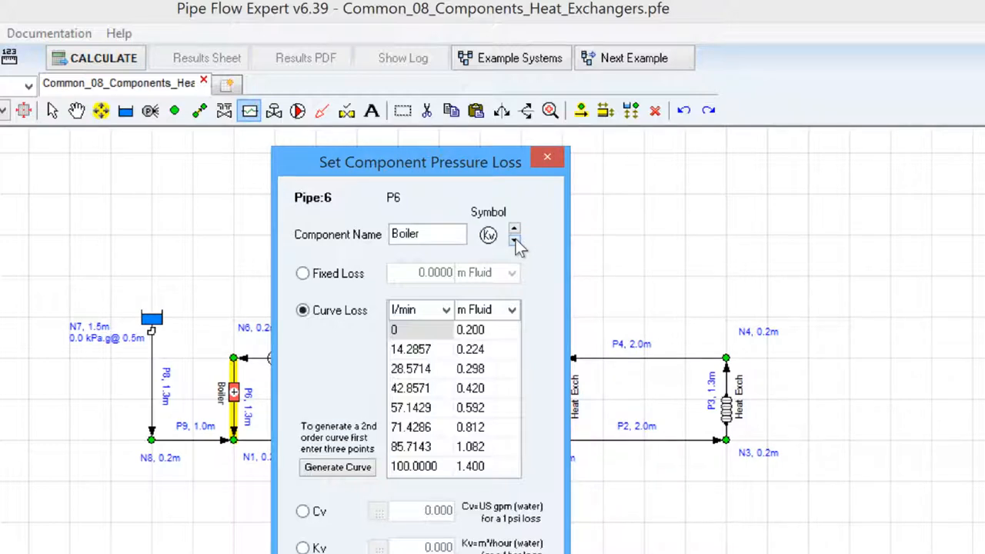
{"action": "left_click", "coordinate": [514, 241]}
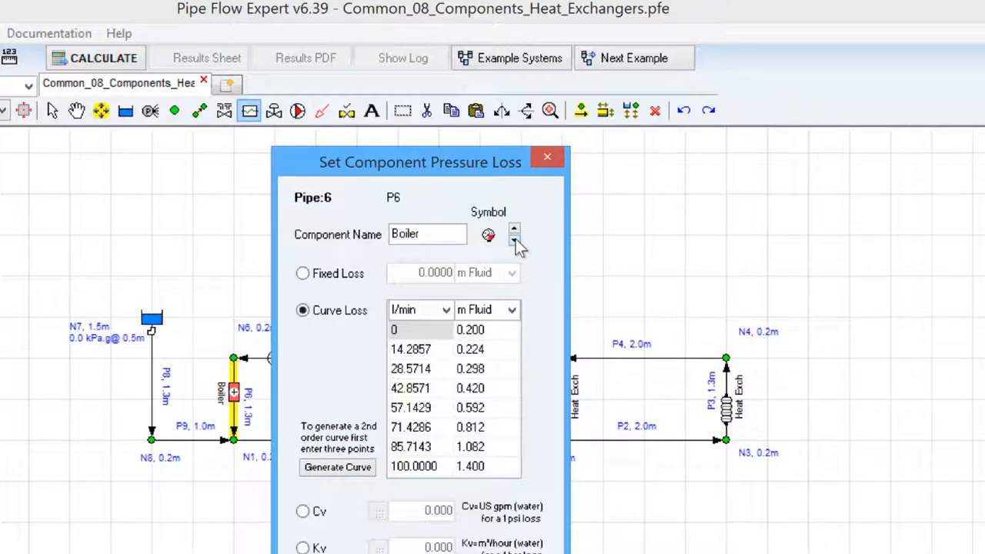
{"action": "left_click", "coordinate": [514, 240]}
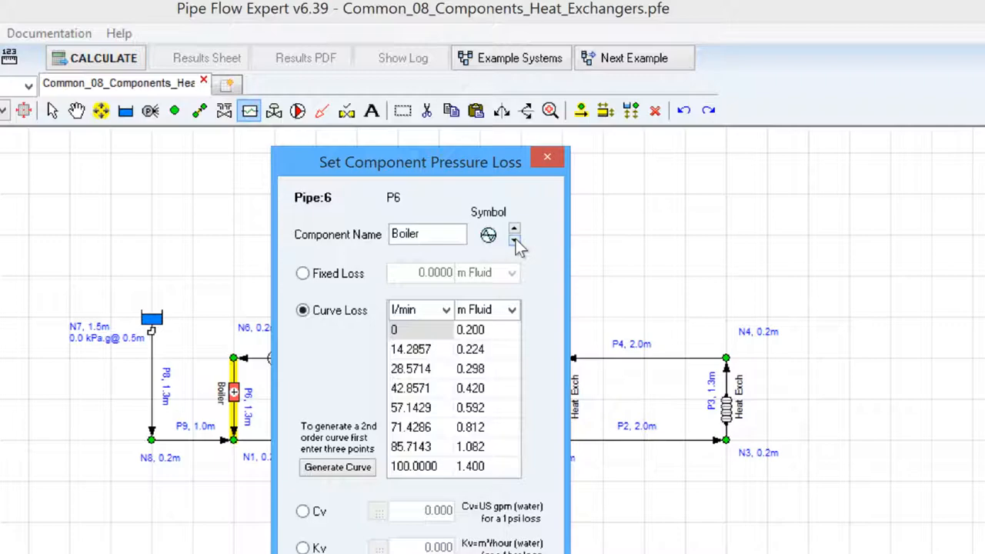
{"action": "left_click", "coordinate": [514, 242]}
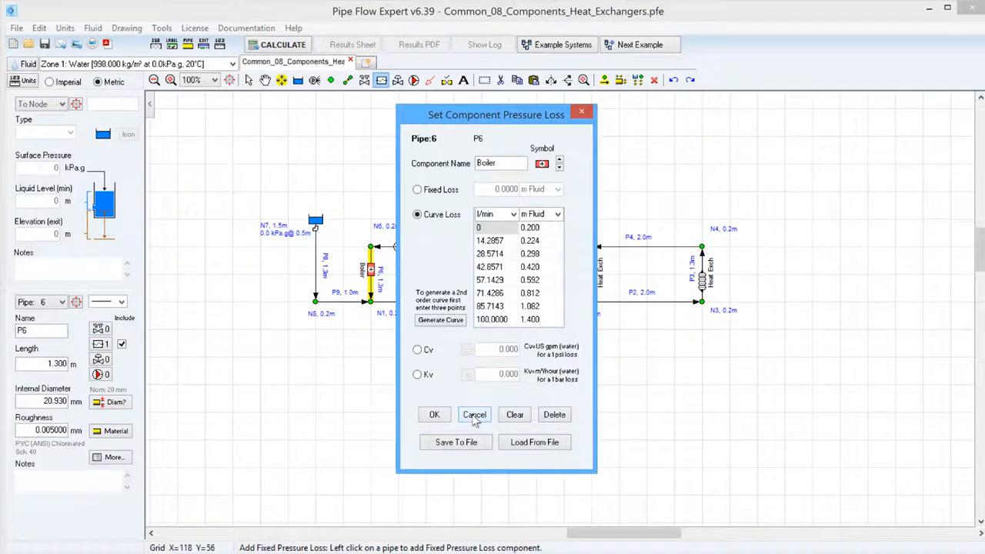
{"action": "left_click", "coordinate": [474, 414]}
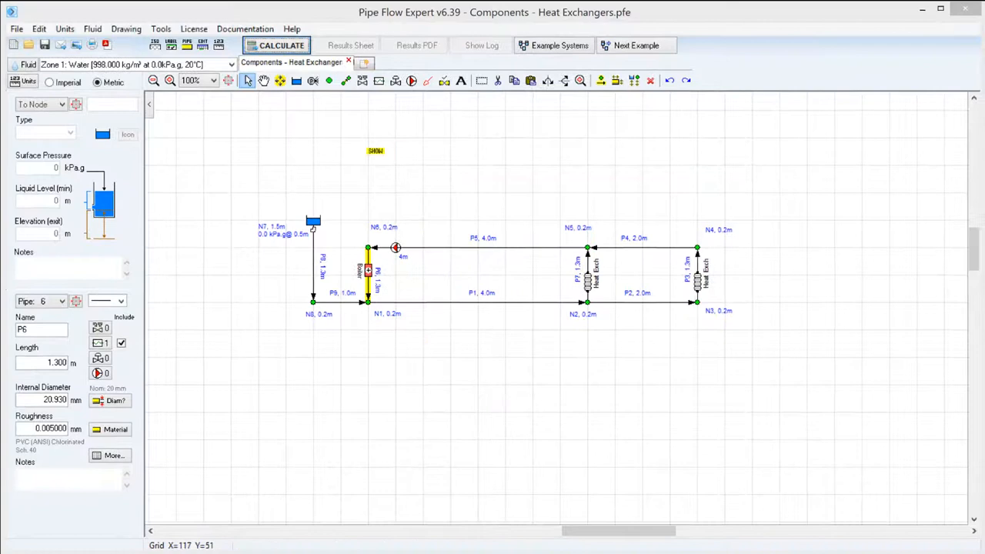
{"action": "mouse_move", "coordinate": [360, 305]}
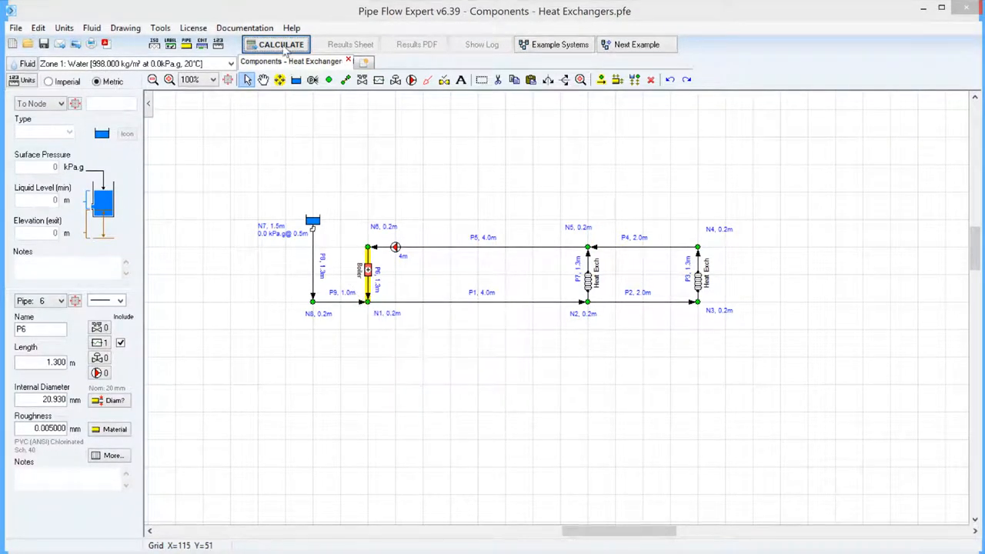
Step: Calculate the heat exchanger network and view the solved results on the drawing
{"action": "left_click", "coordinate": [276, 43]}
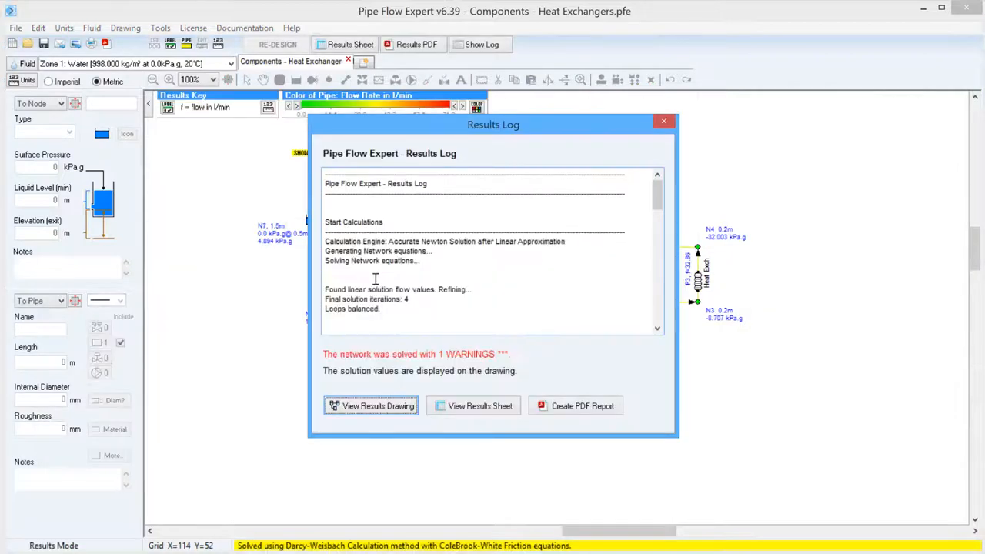
{"action": "left_click", "coordinate": [371, 406]}
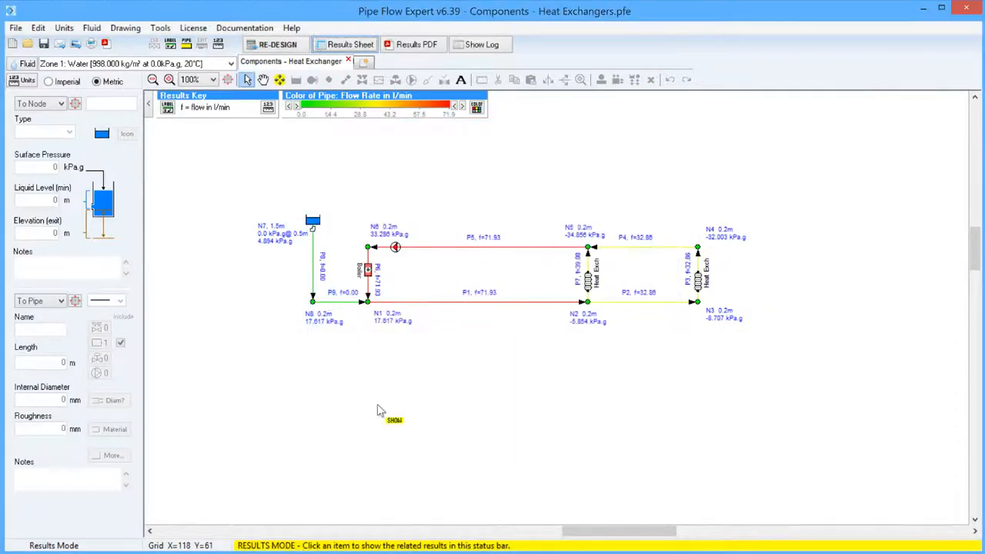
Step: Select the Boiler on pipe P6 to show 71.93 l/min flow and 0.822 m.hd component loss
{"action": "left_click", "coordinate": [368, 299]}
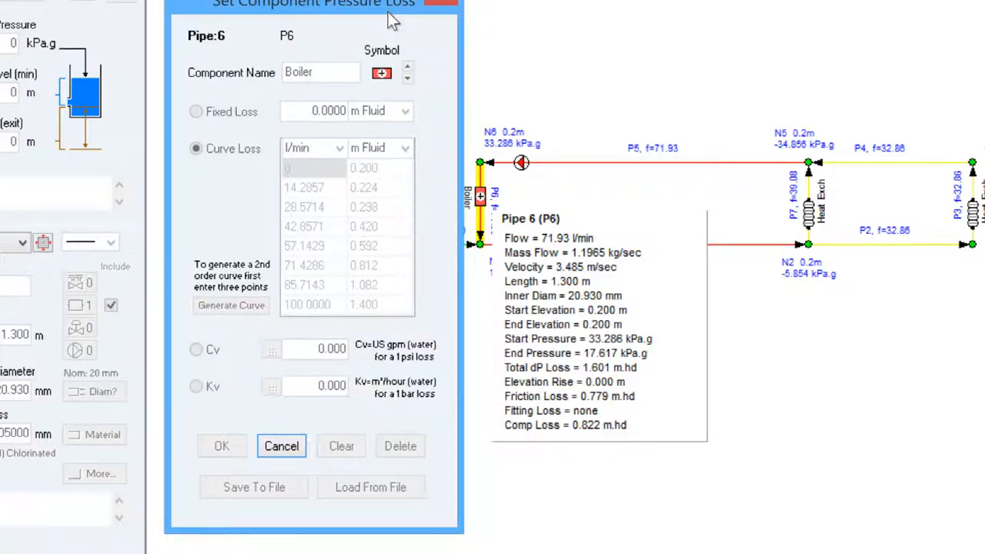
{"action": "mouse_move", "coordinate": [345, 219]}
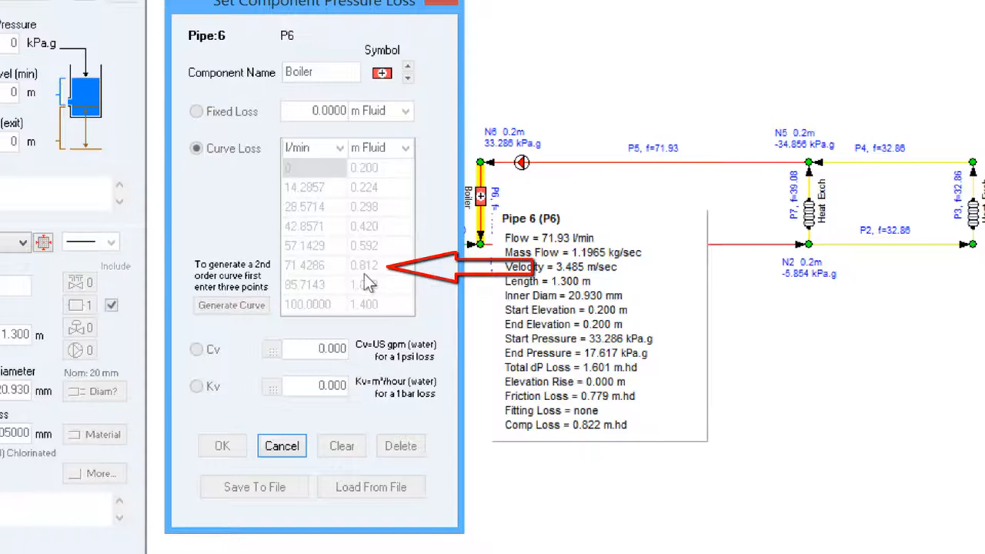
{"action": "mouse_move", "coordinate": [377, 280]}
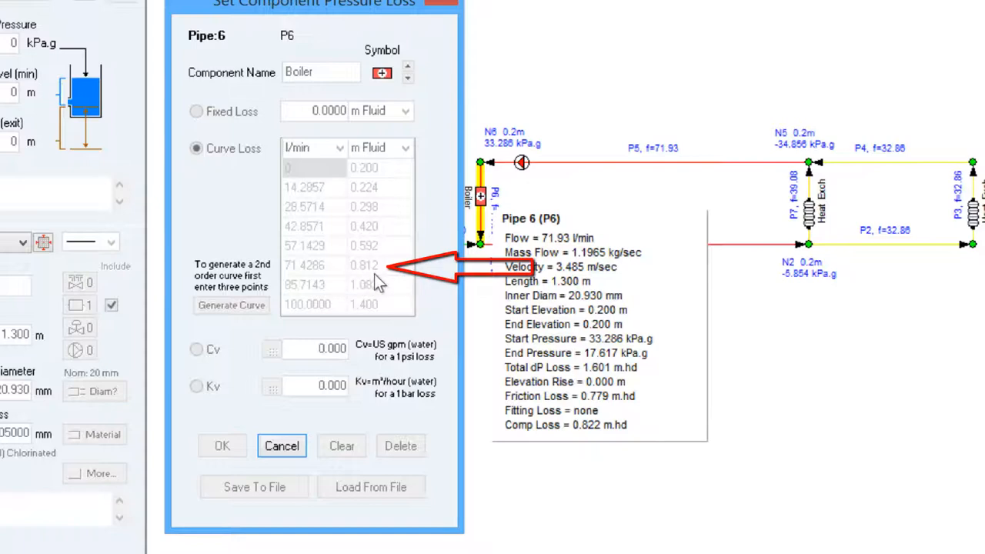